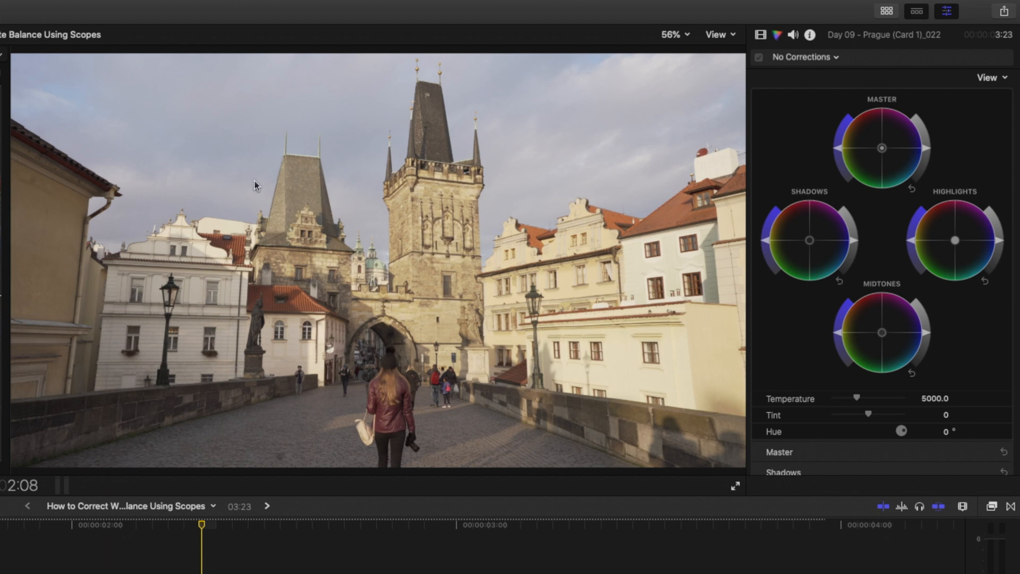
{"action": "mouse_move", "coordinate": [713, 167]}
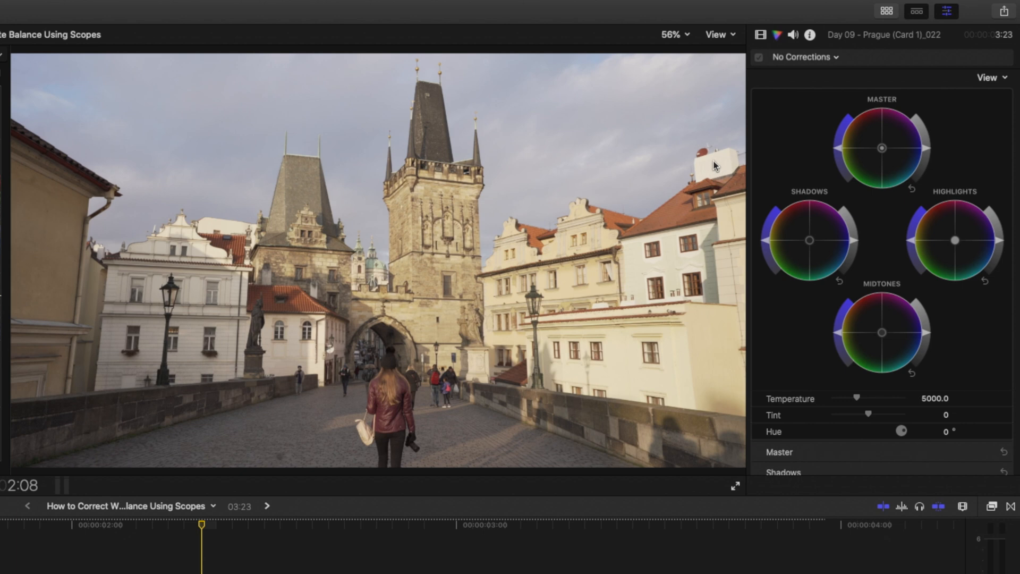